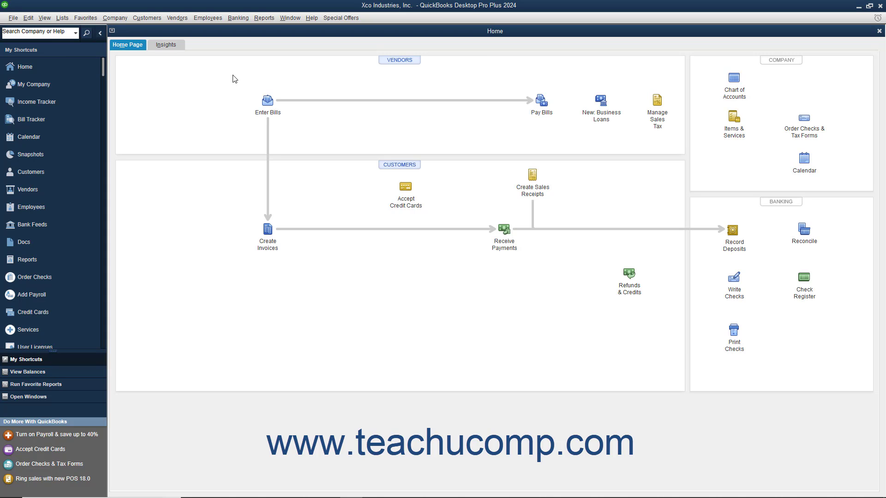
Launch File > Utilities > Move QuickBooks to another computer
left_click(12, 18)
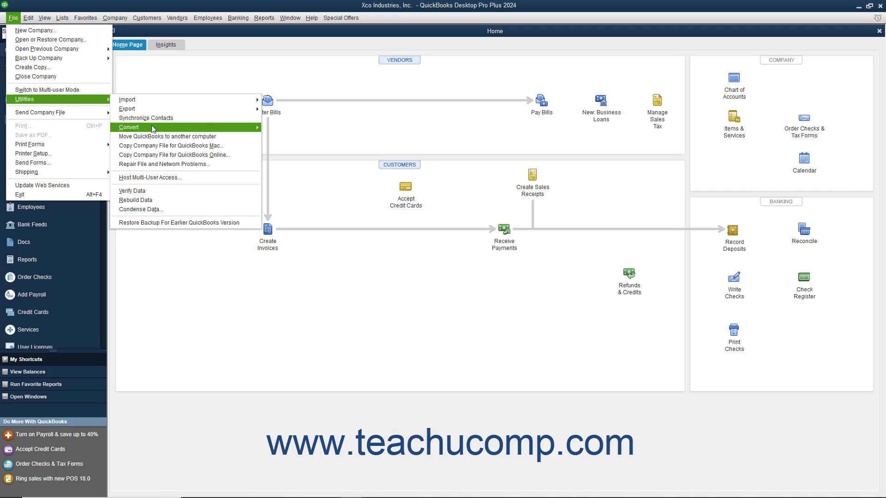
mouse_move(158, 139)
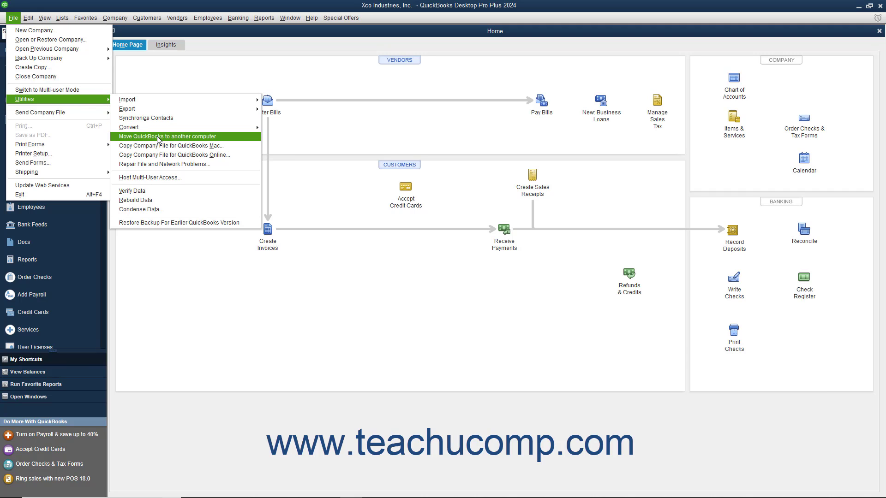
left_click(167, 136)
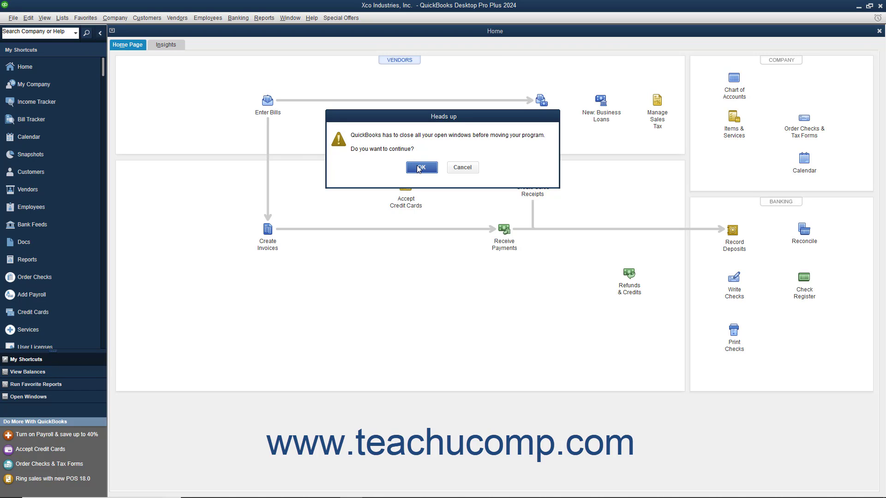
Confirm closing all open windows in the Heads up dialog
left_click(421, 167)
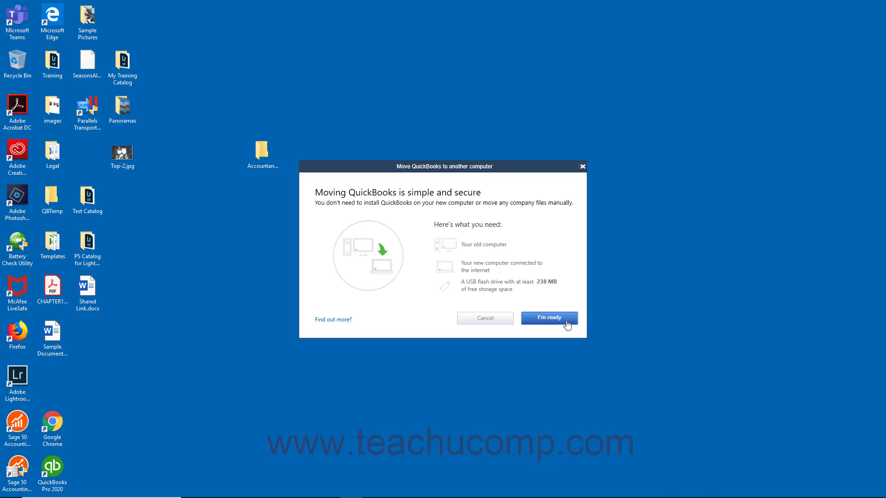
Confirm the move requirements are ready with I'm ready
left_click(548, 317)
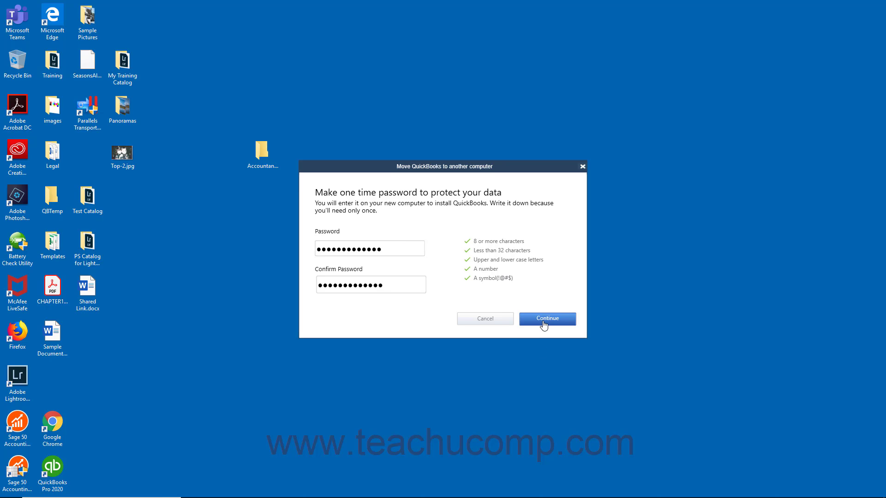
Copy the move data to the COLORS 2.0 (E:) drive and dismiss the completion message
left_click(547, 318)
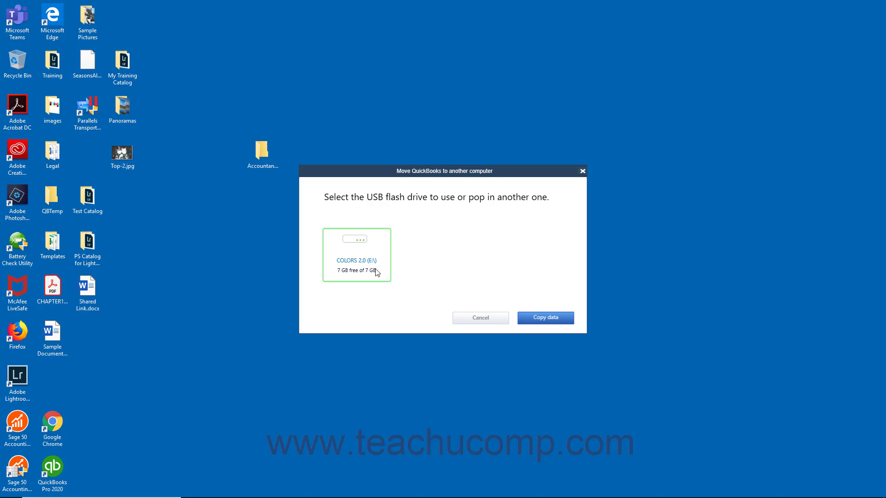
mouse_move(391, 278)
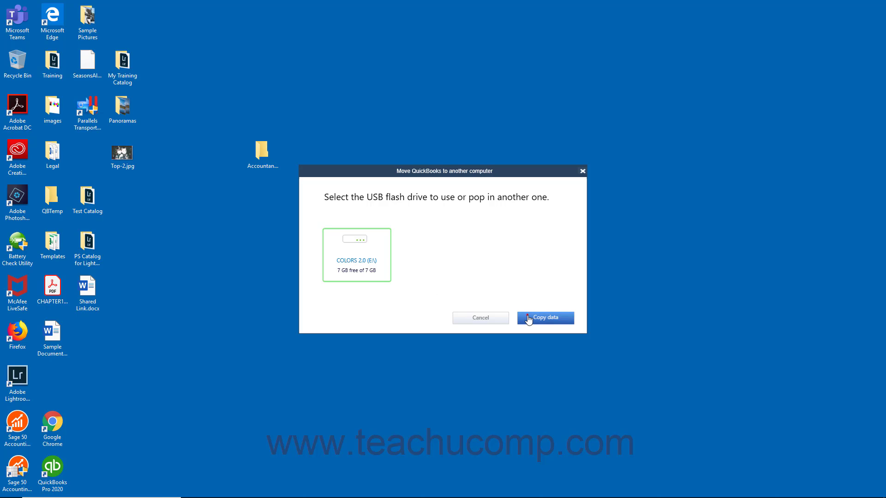
left_click(544, 318)
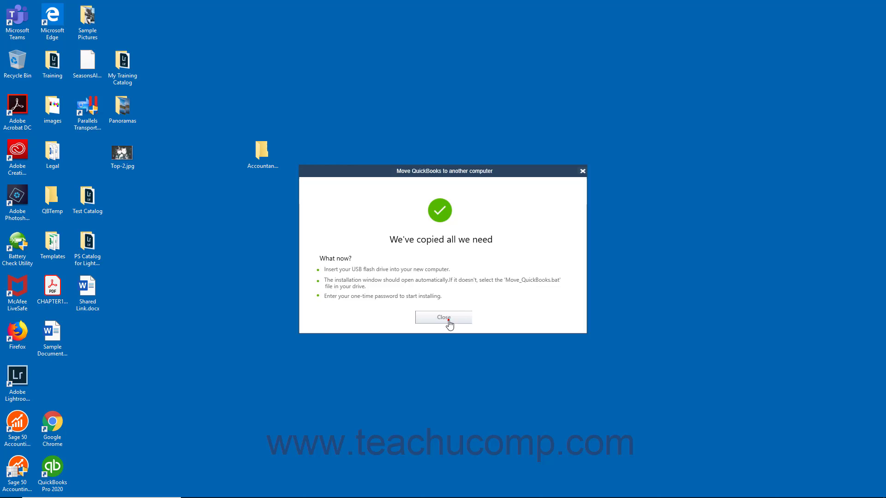
left_click(444, 317)
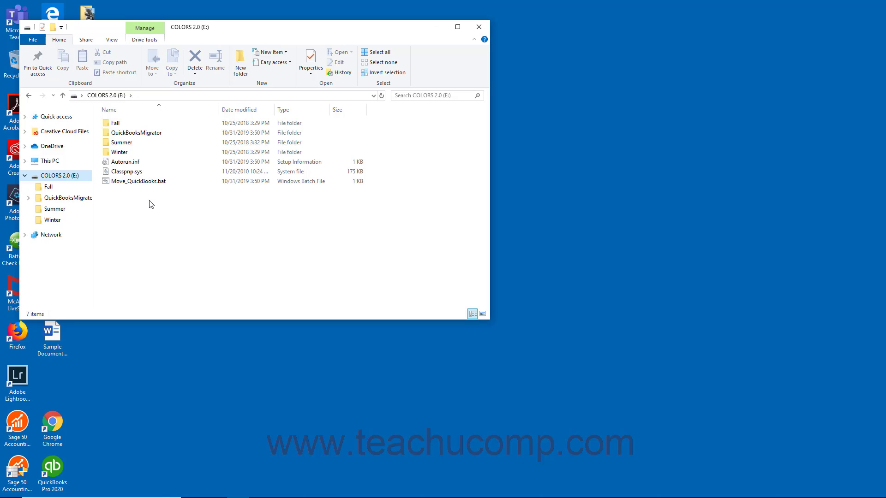
Select Move_QuickBooks.bat on the COLORS 2.0 (E:) drive
left_click(138, 181)
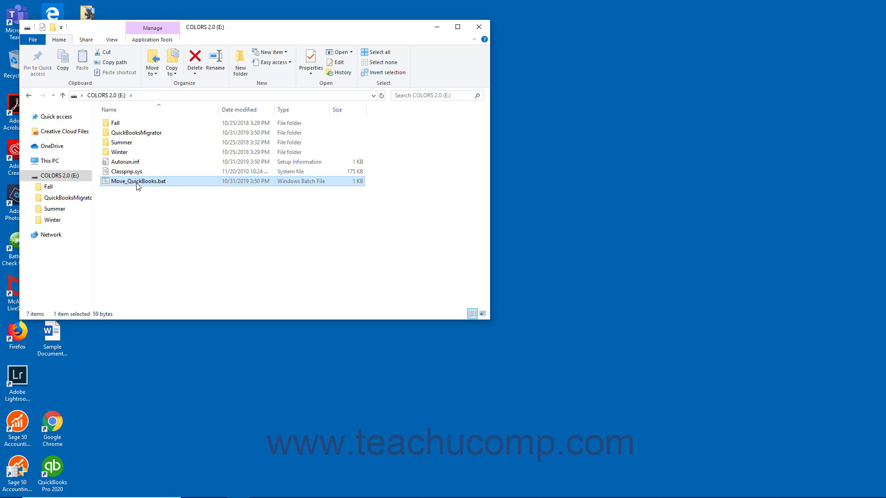
mouse_move(159, 187)
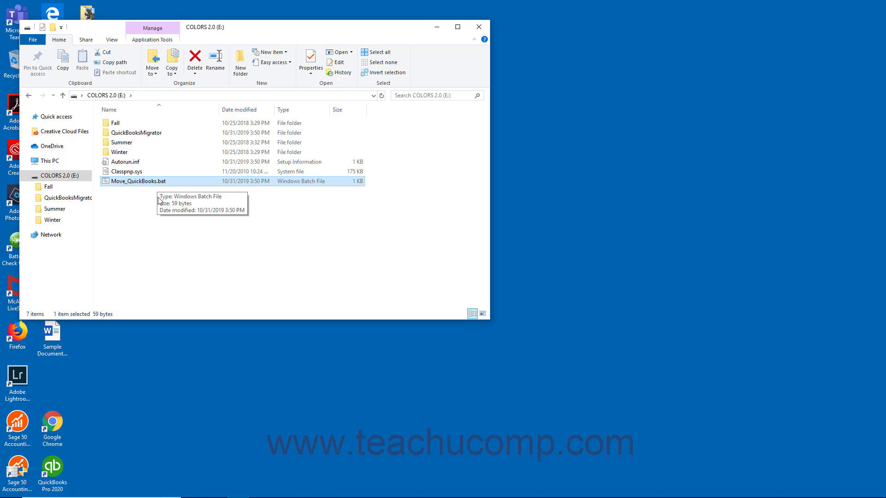
mouse_move(159, 212)
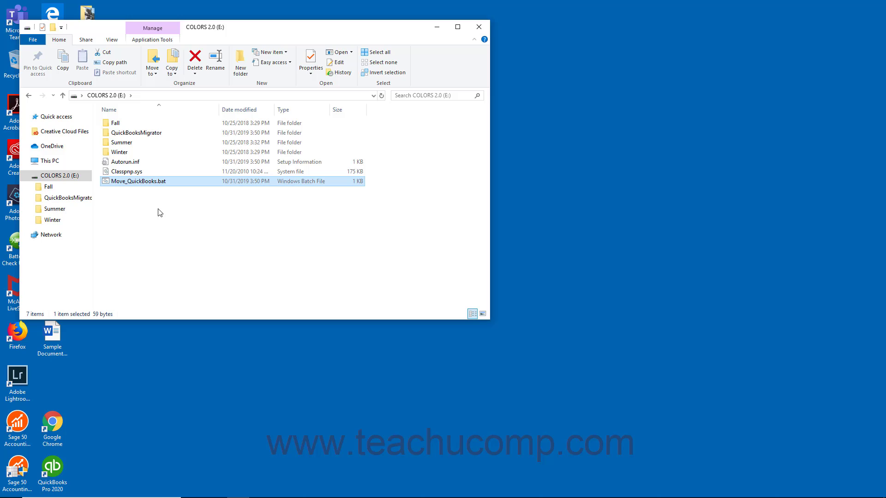